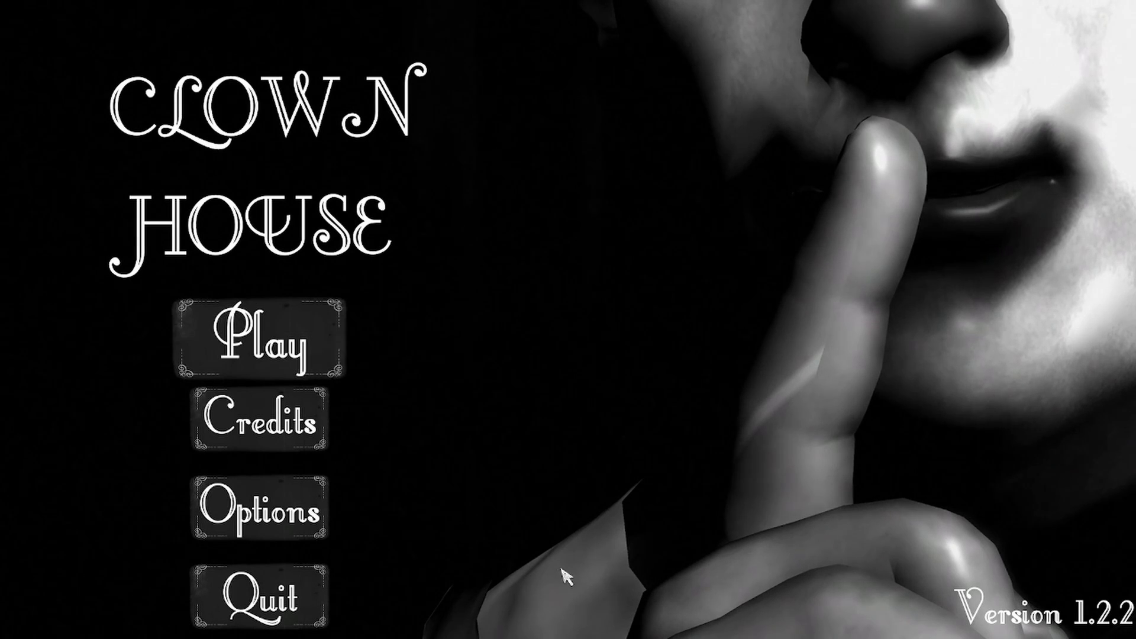
mouse_move(258, 337)
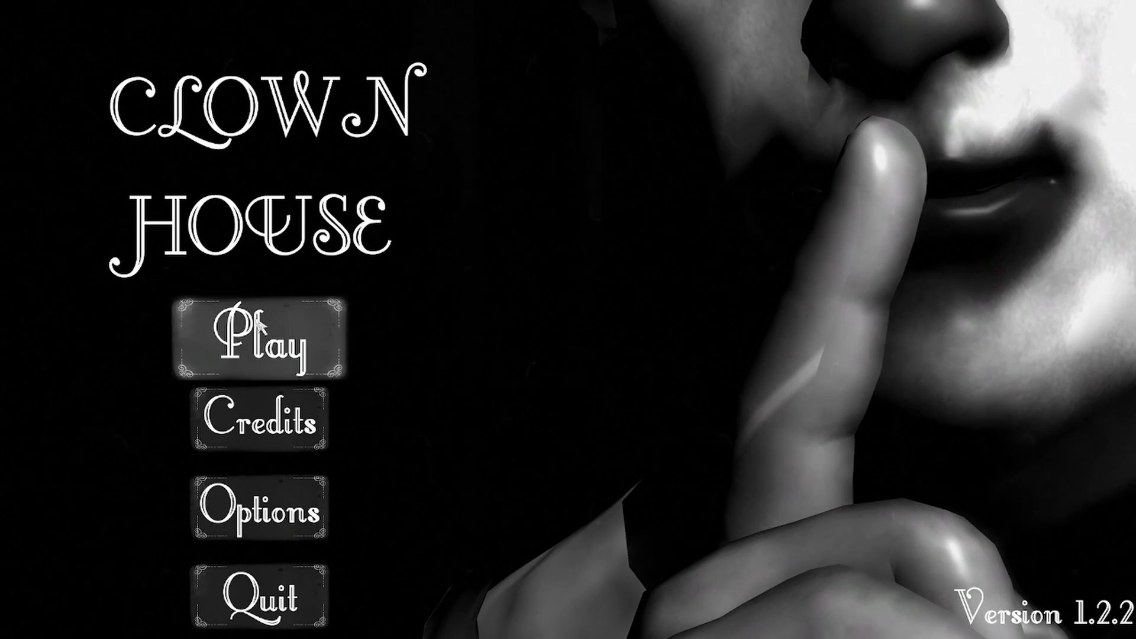
left_click(258, 341)
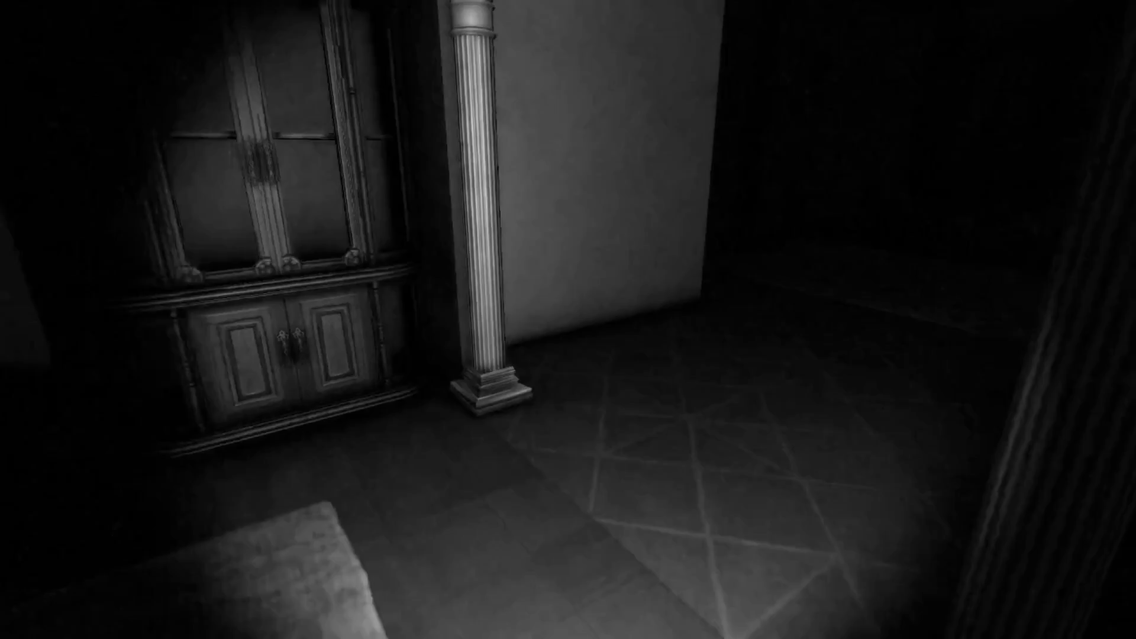
mouse_move(568, 319)
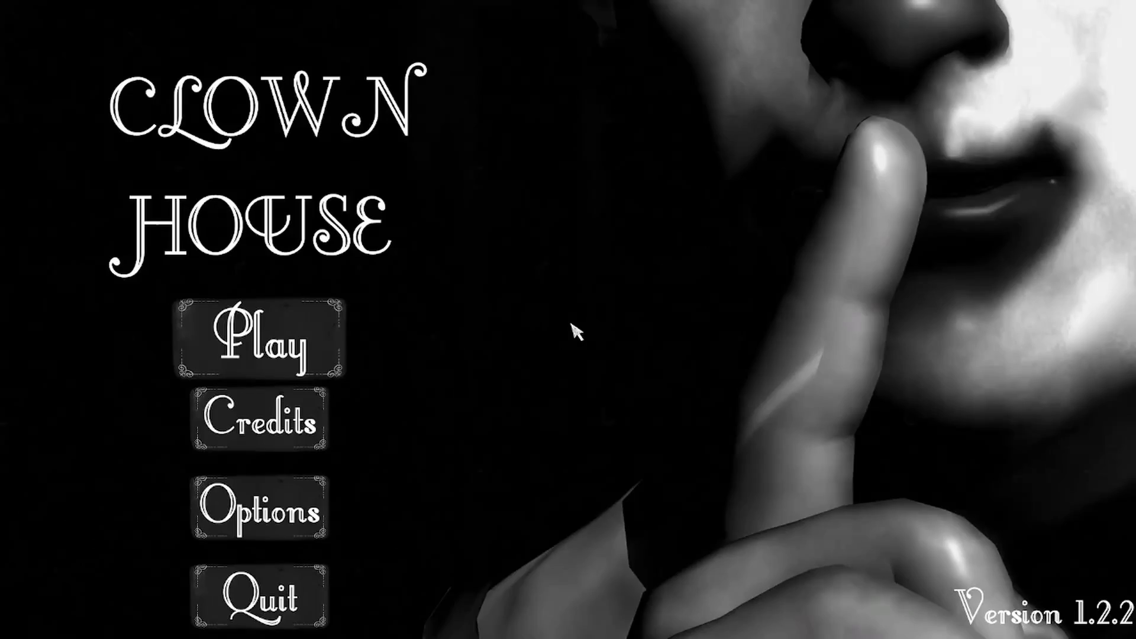
mouse_move(585, 420)
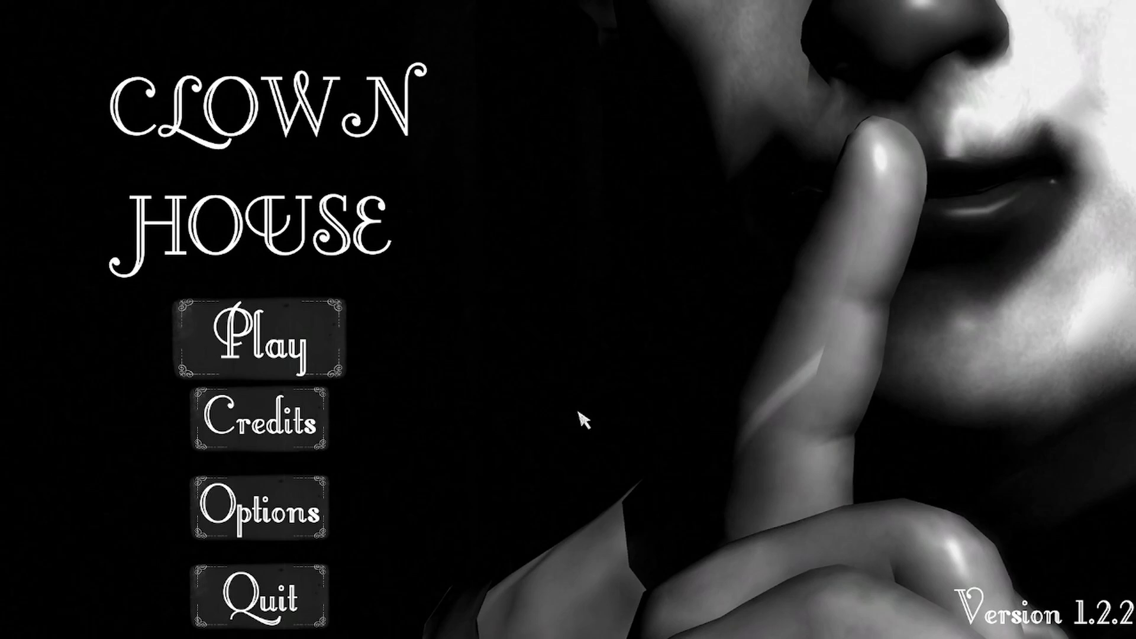
mouse_move(523, 419)
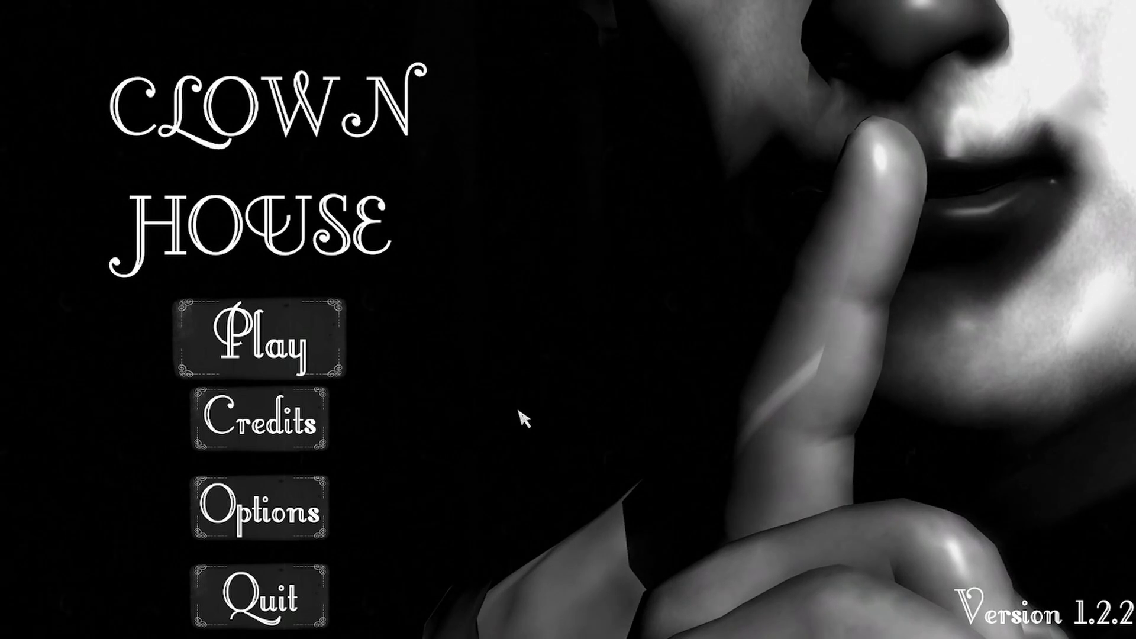
left_click(258, 342)
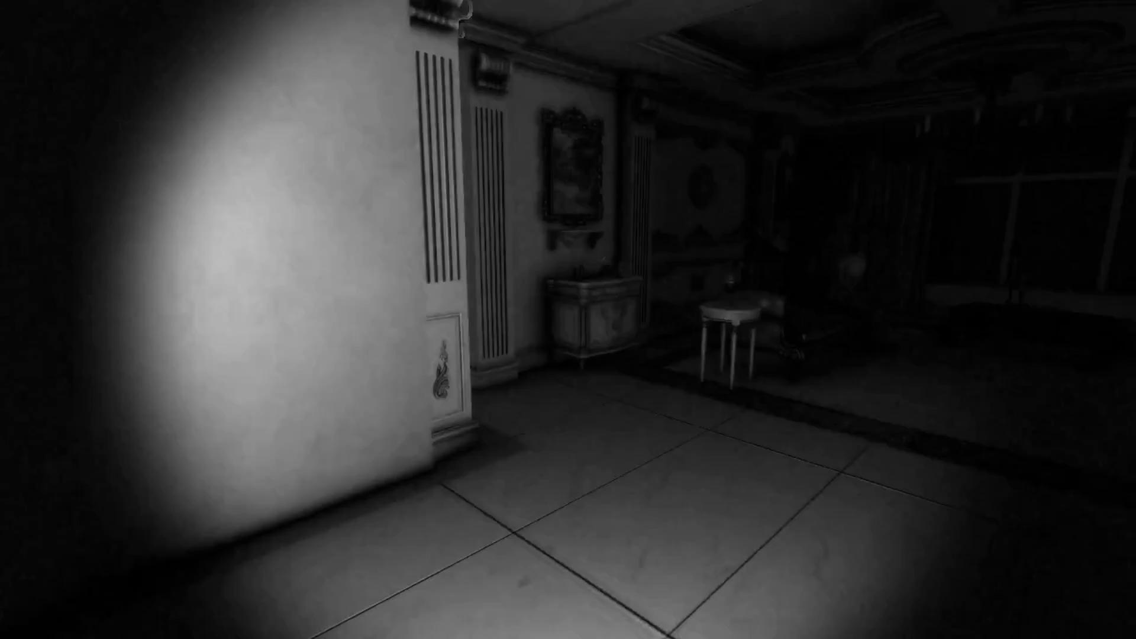
mouse_move(568, 320)
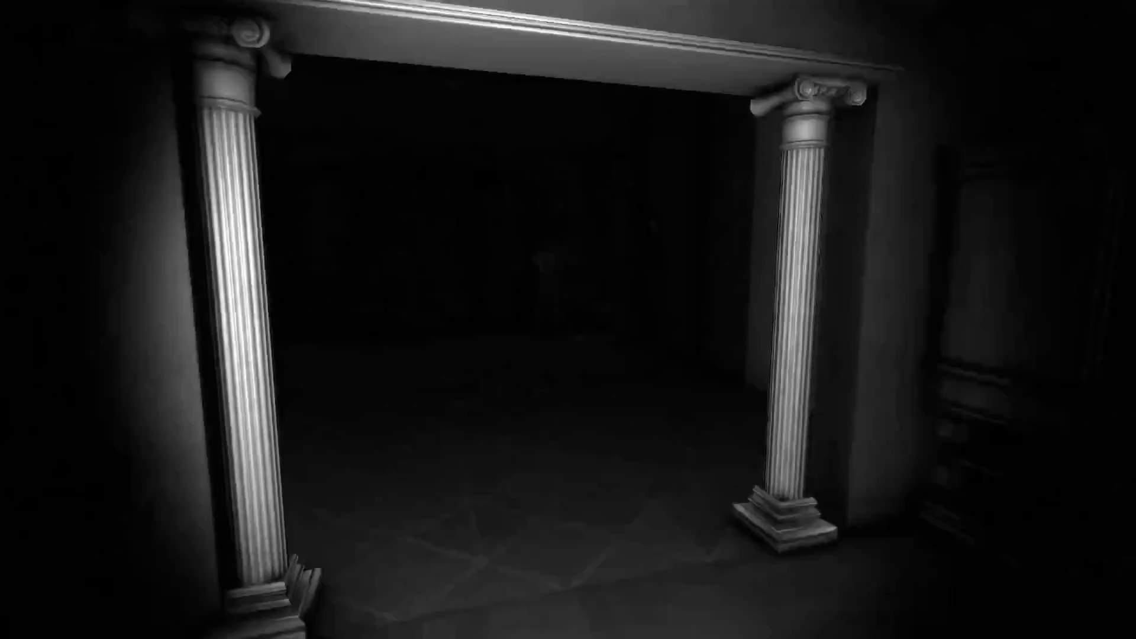
mouse_move(568, 319)
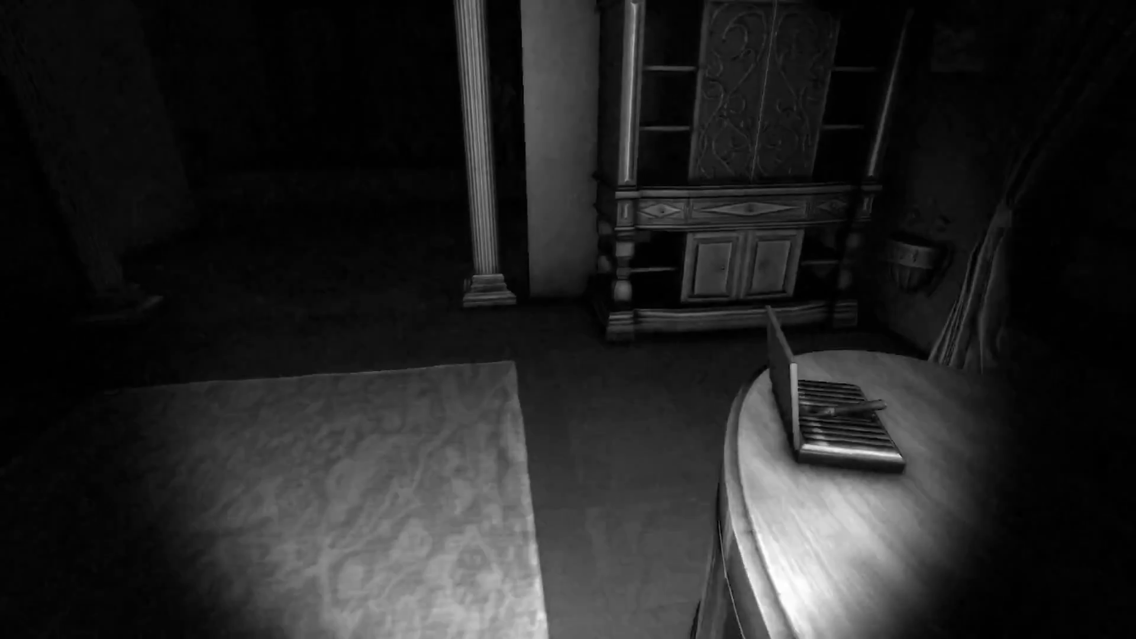
mouse_move(568, 319)
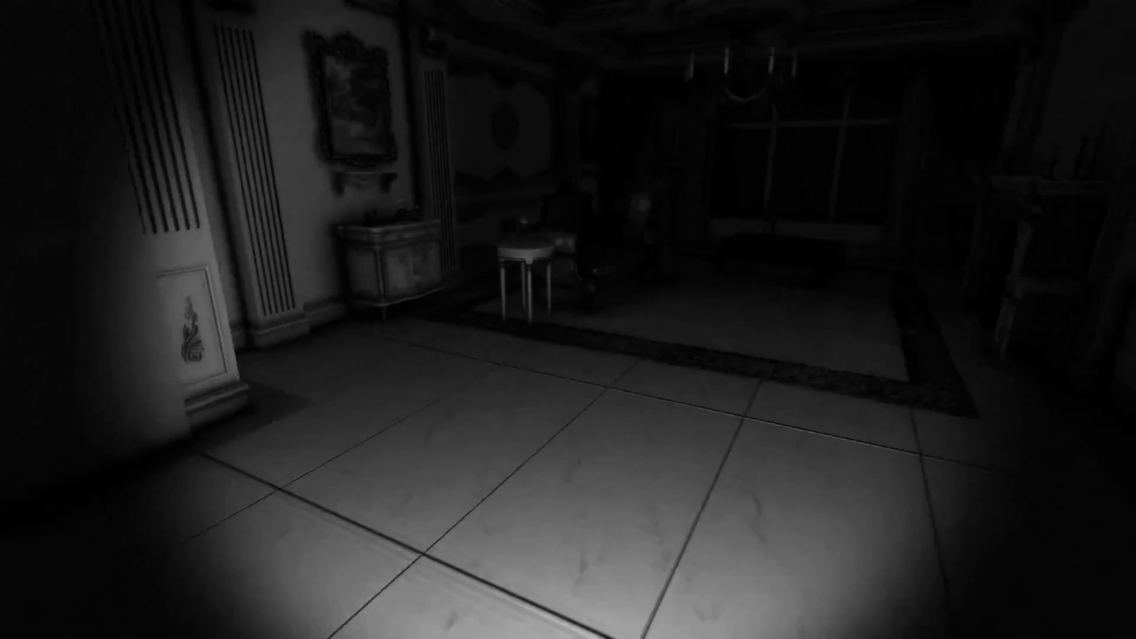